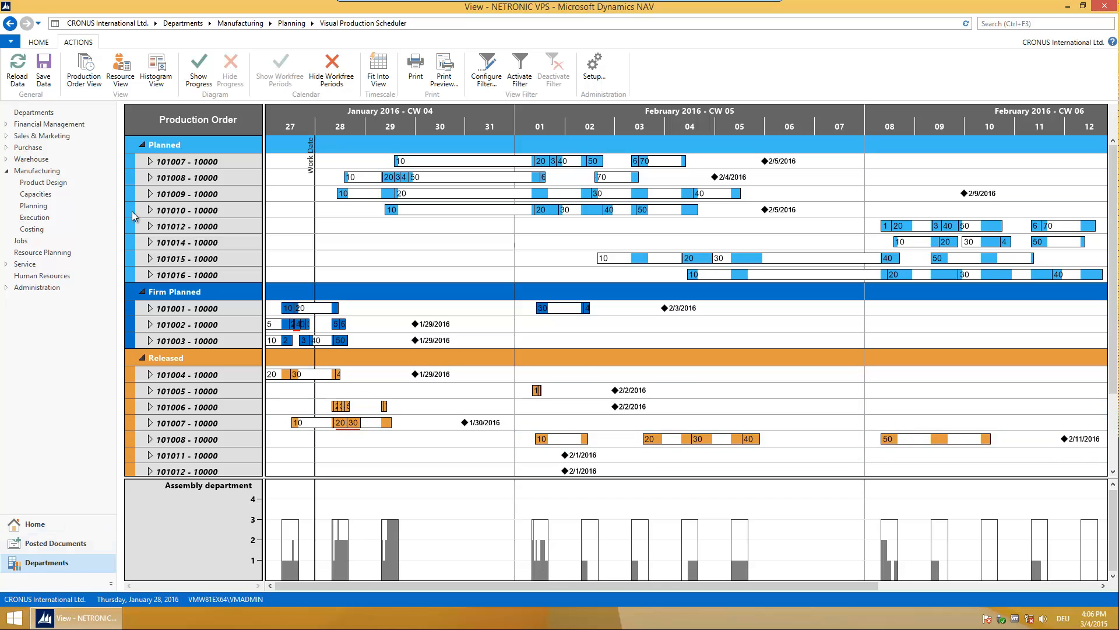
Expand production order 101009 to show its Assembly operations and three worker rows
click(151, 194)
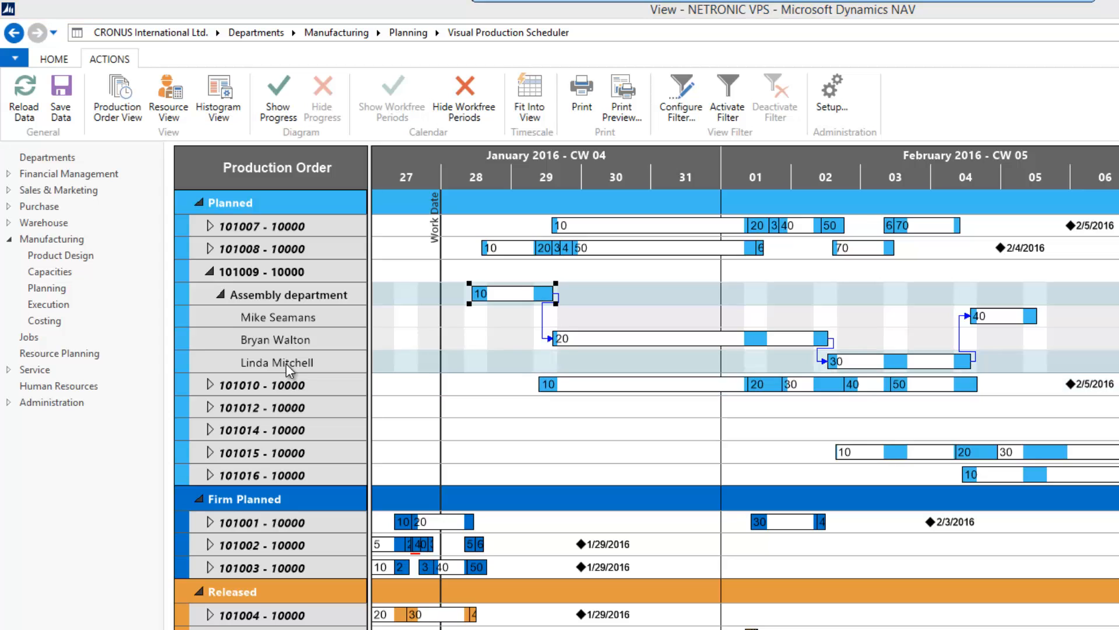
Open the Machine Center Card for Linda Mitchell (130) from her worker row
double_click(277, 362)
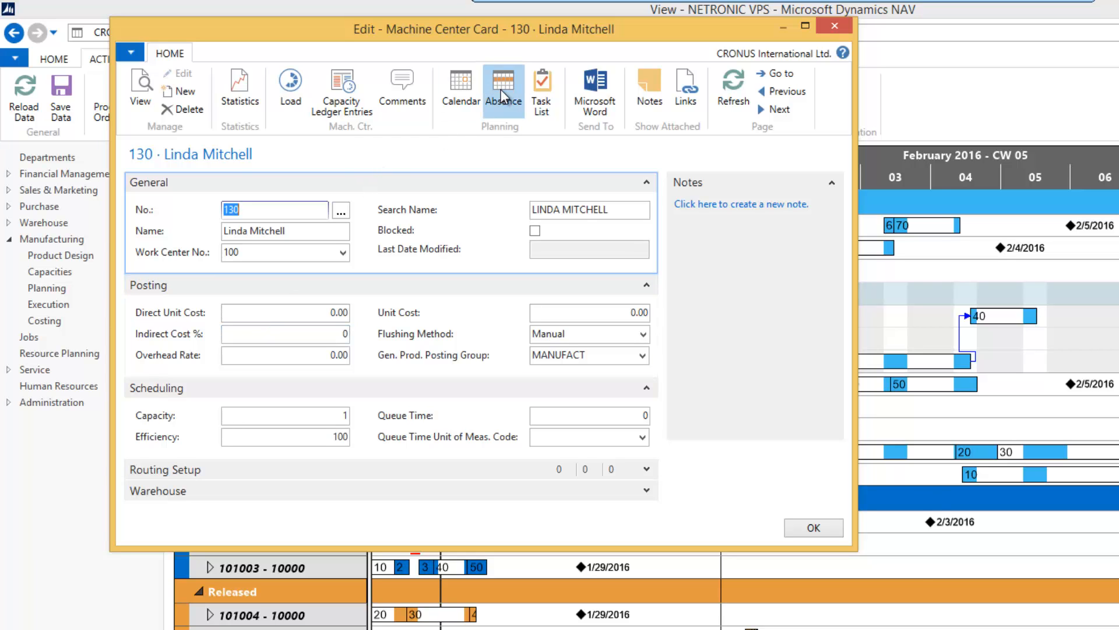
click(503, 86)
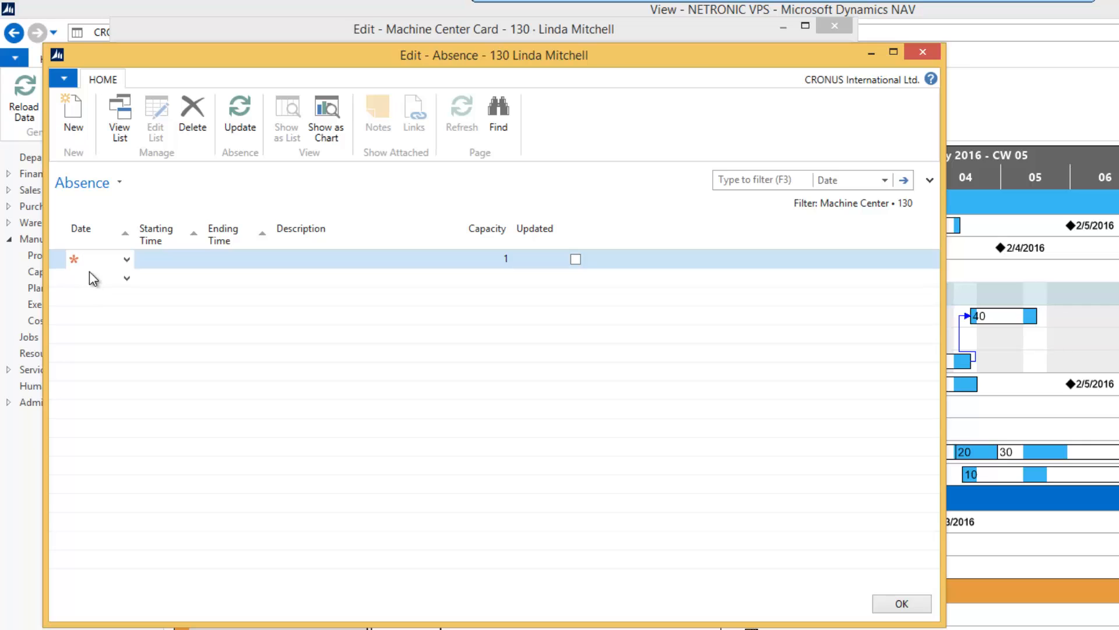
text(2/3/2016)
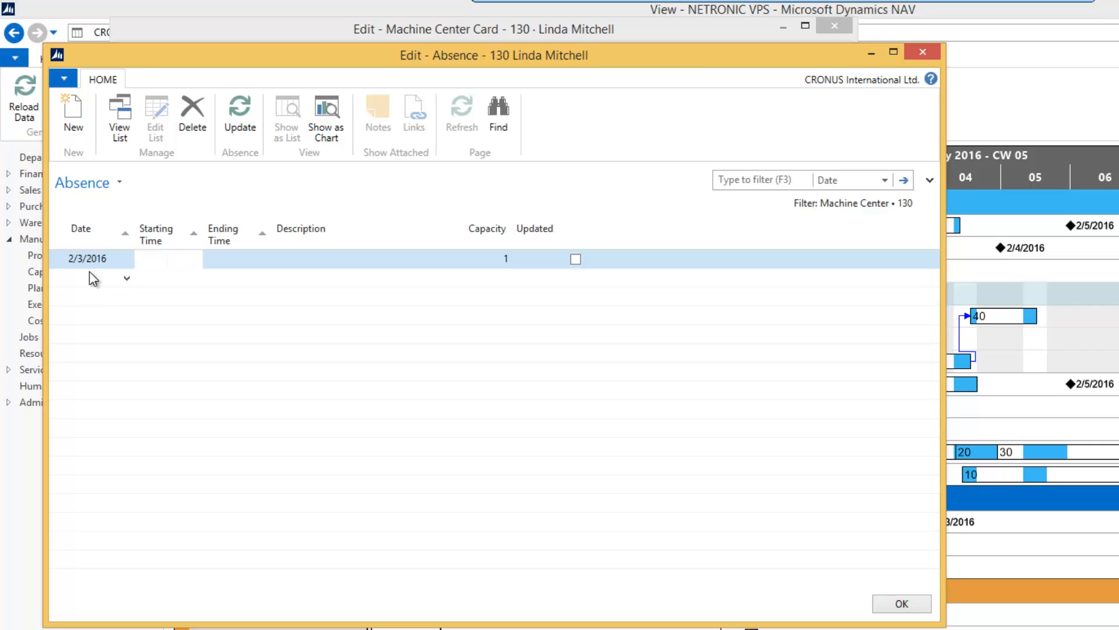
click(164, 258)
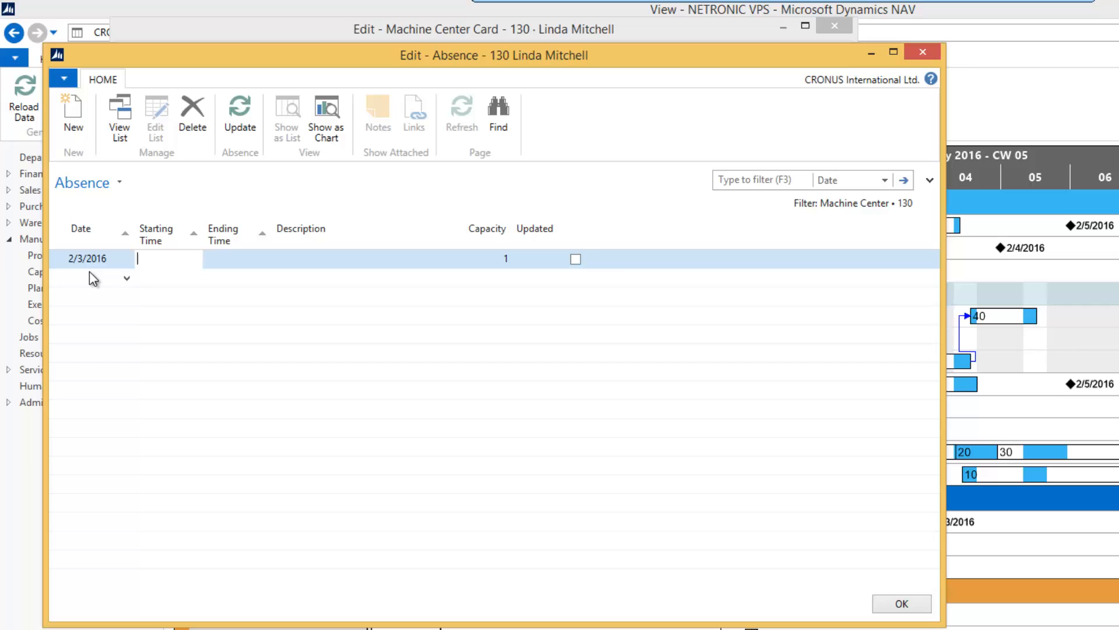
text(8:00:00 AM)
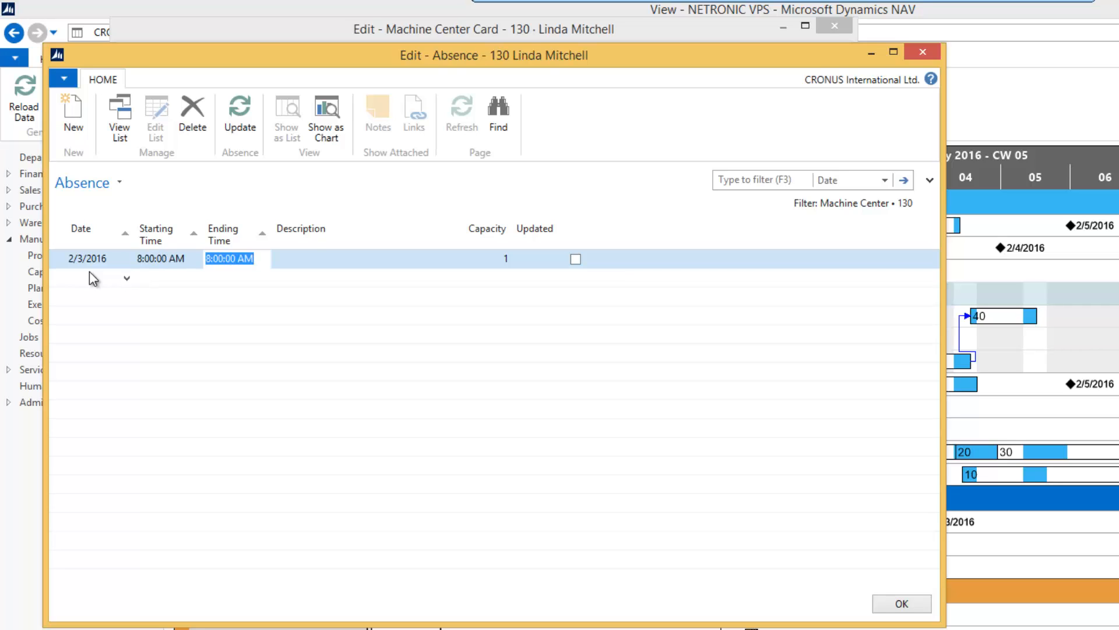
text(2:30:00 PM)
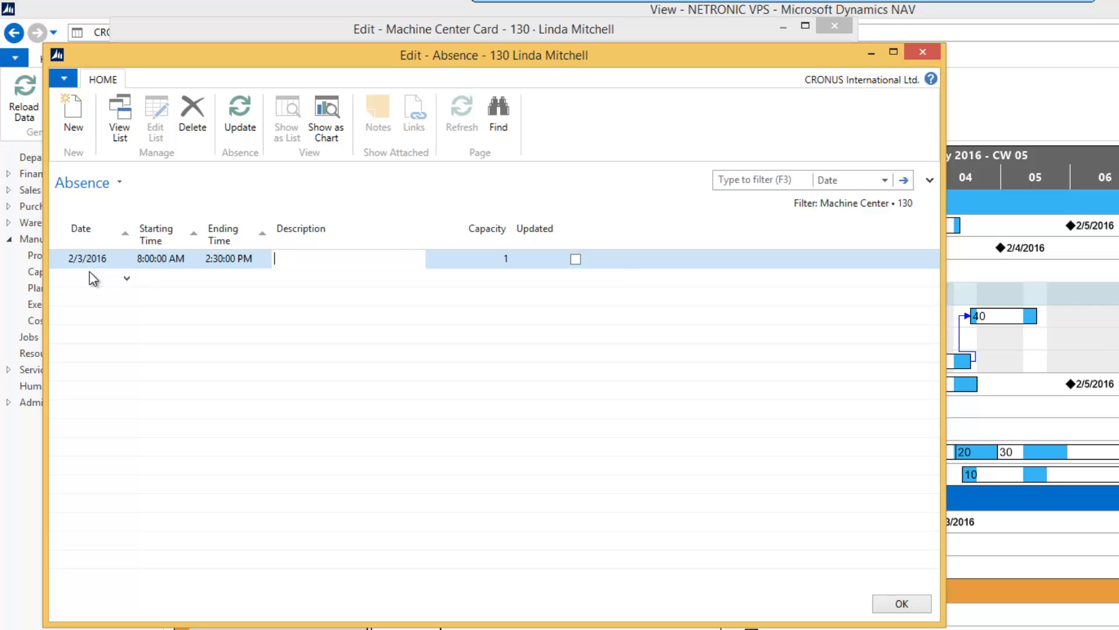
click(240, 114)
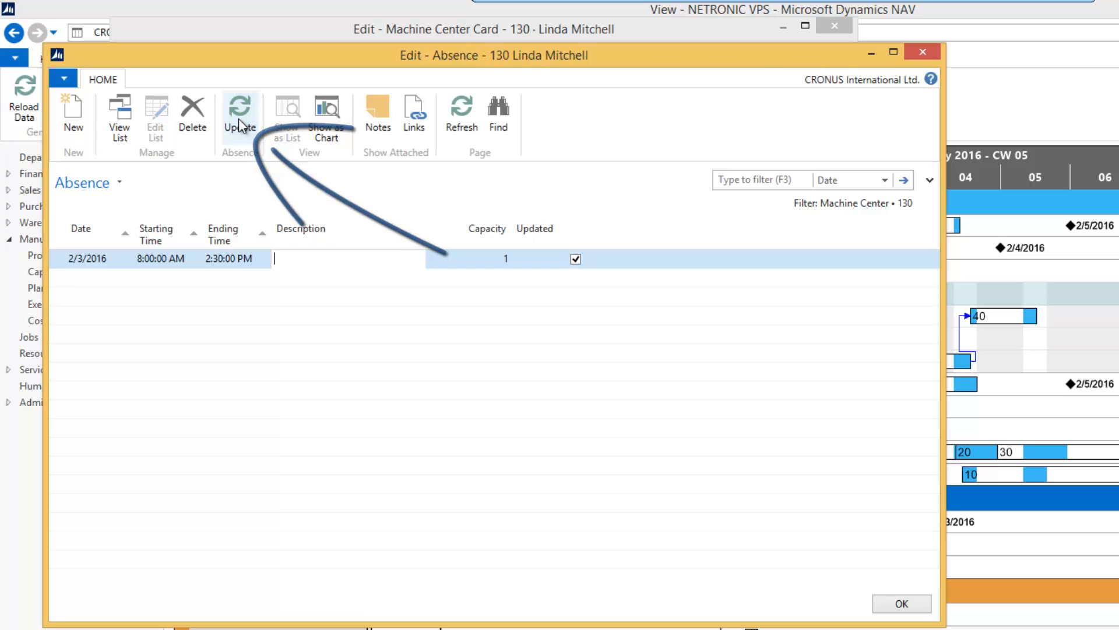
click(900, 604)
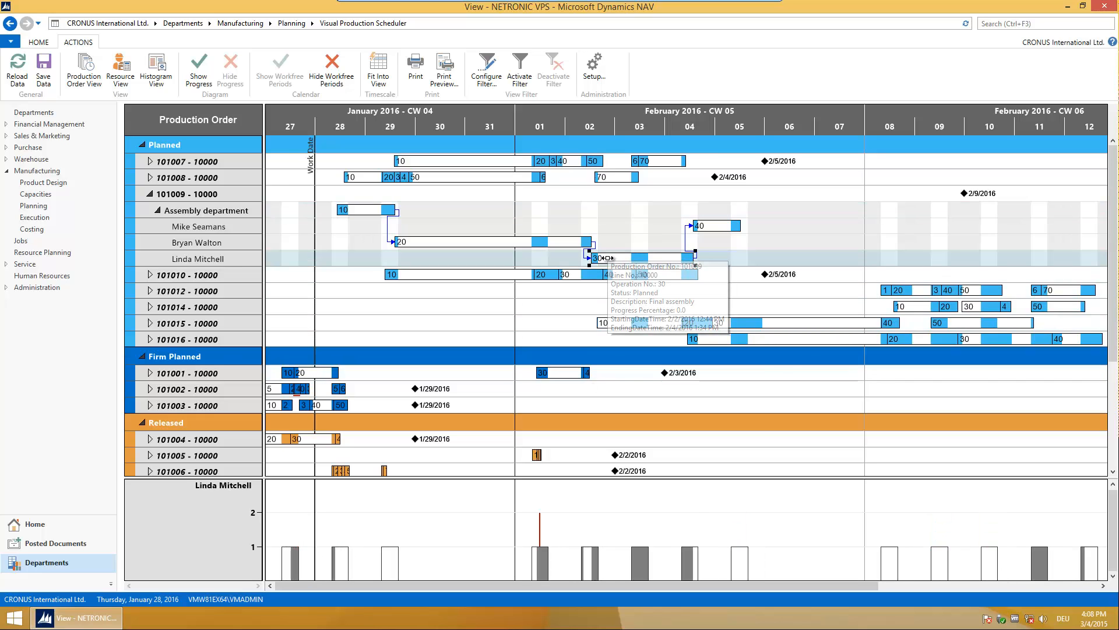
Refresh production order 101009 with Forward scheduling direction
double_click(620, 257)
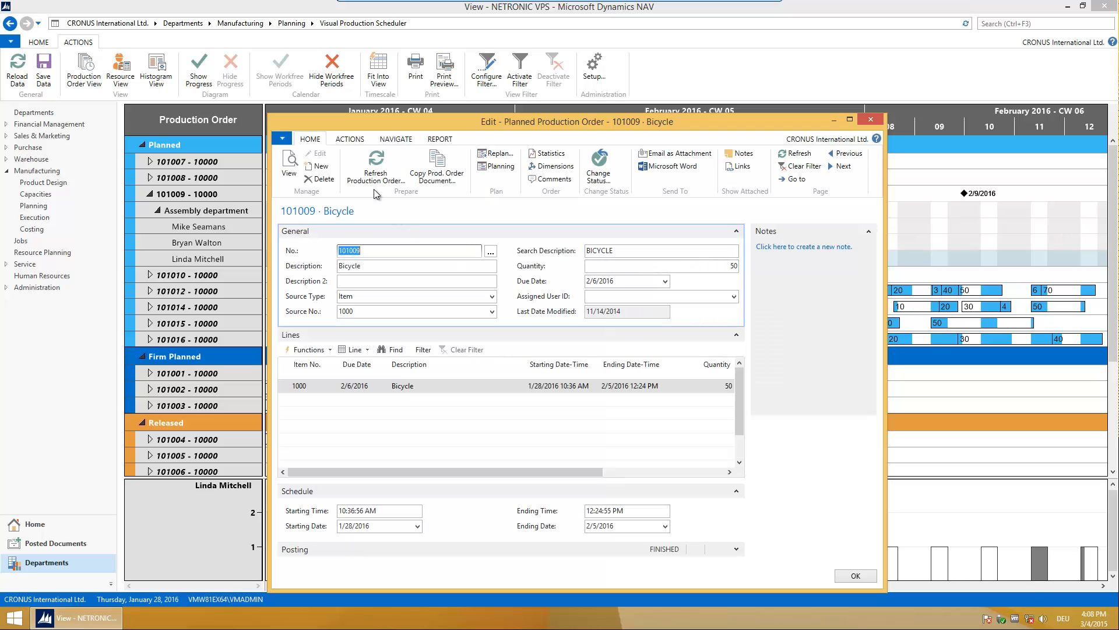
click(375, 168)
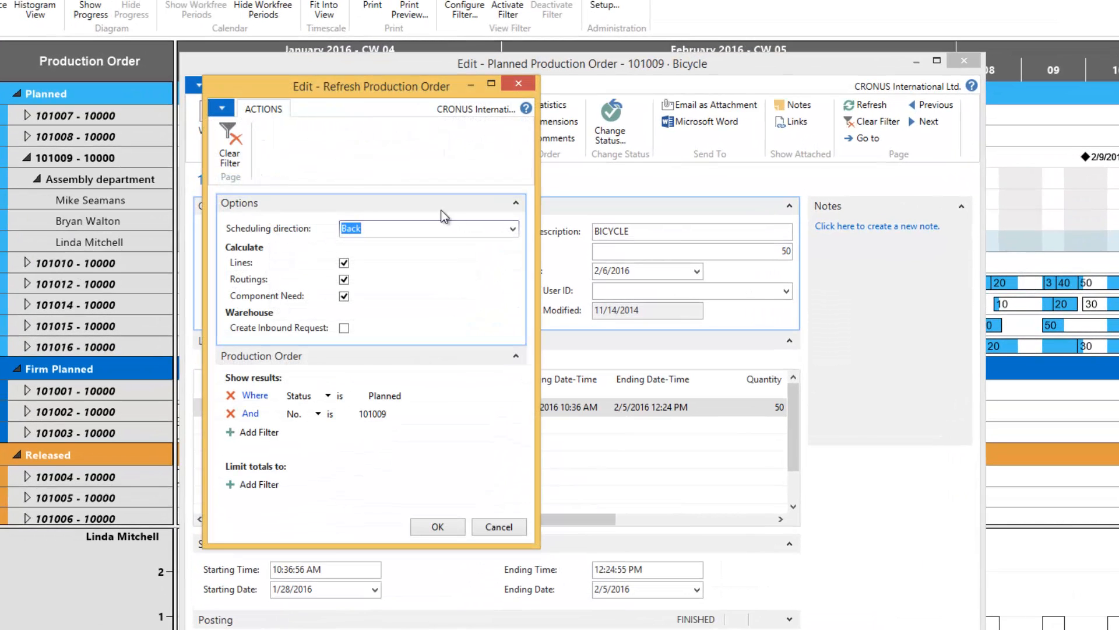
click(511, 229)
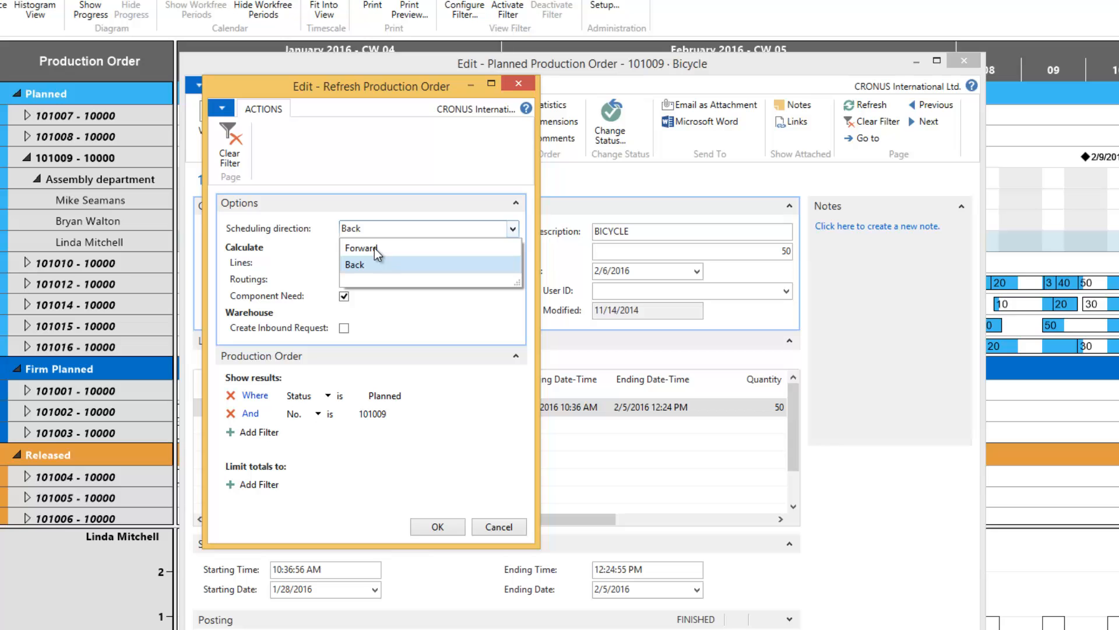
click(437, 527)
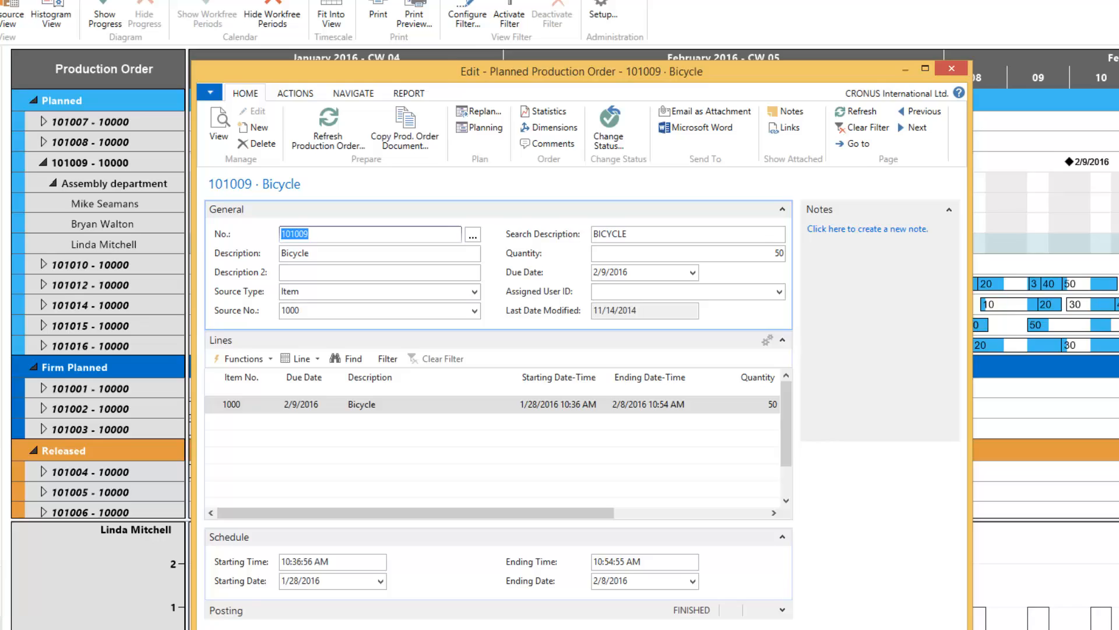
click(951, 69)
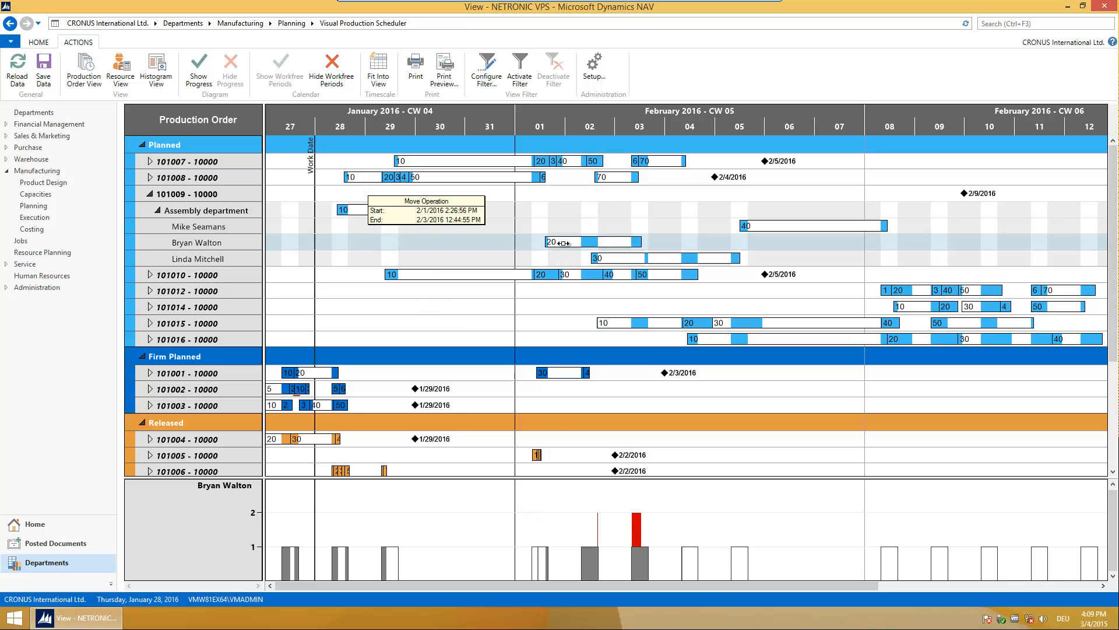
mouse_move(561, 241)
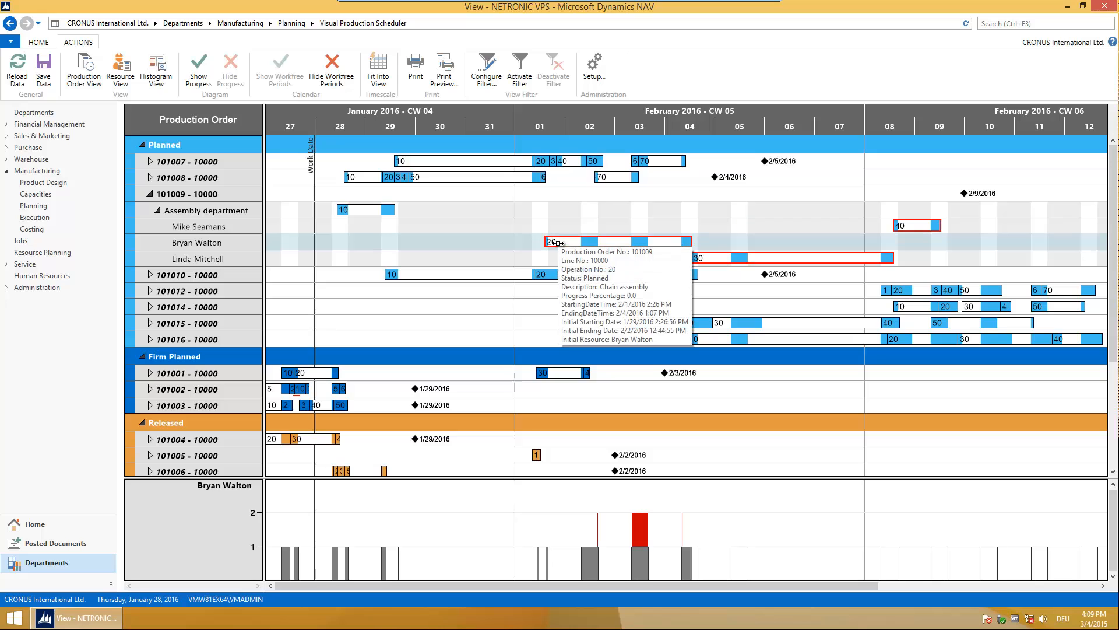